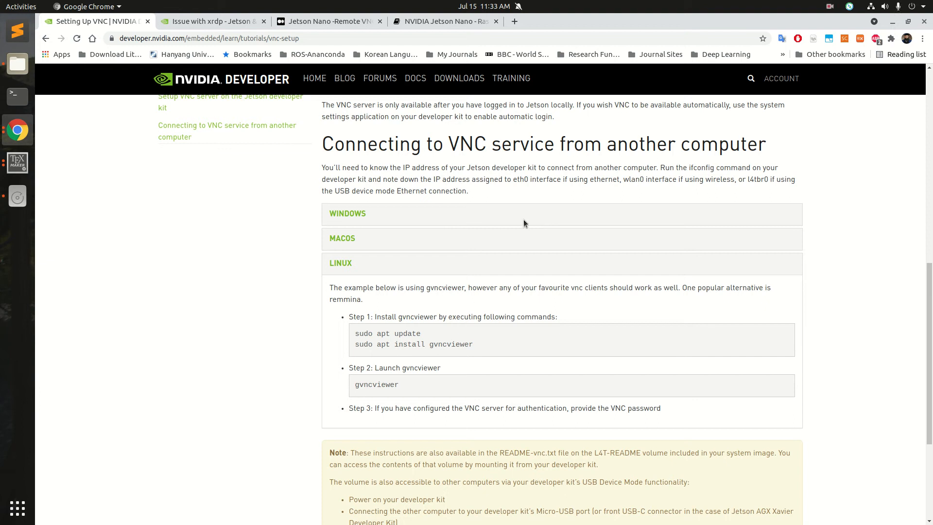
mouse_move(455, 272)
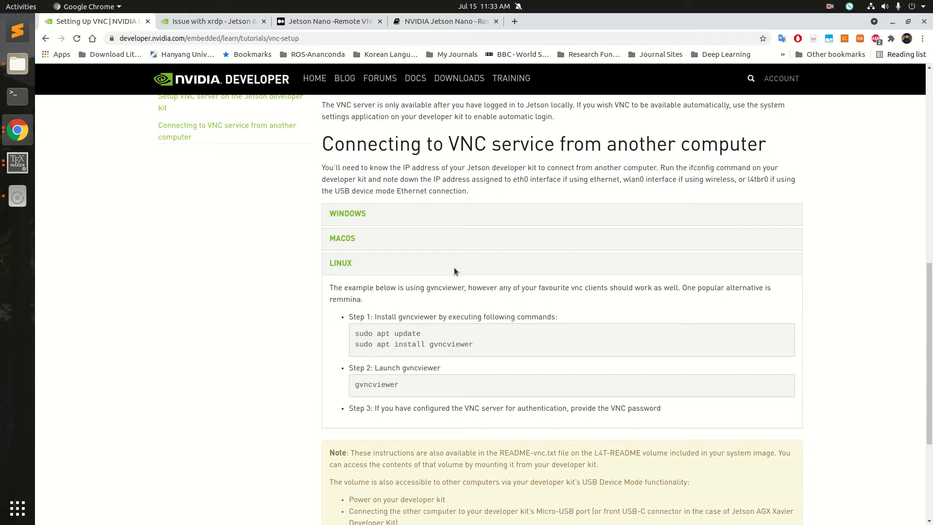
mouse_move(410, 223)
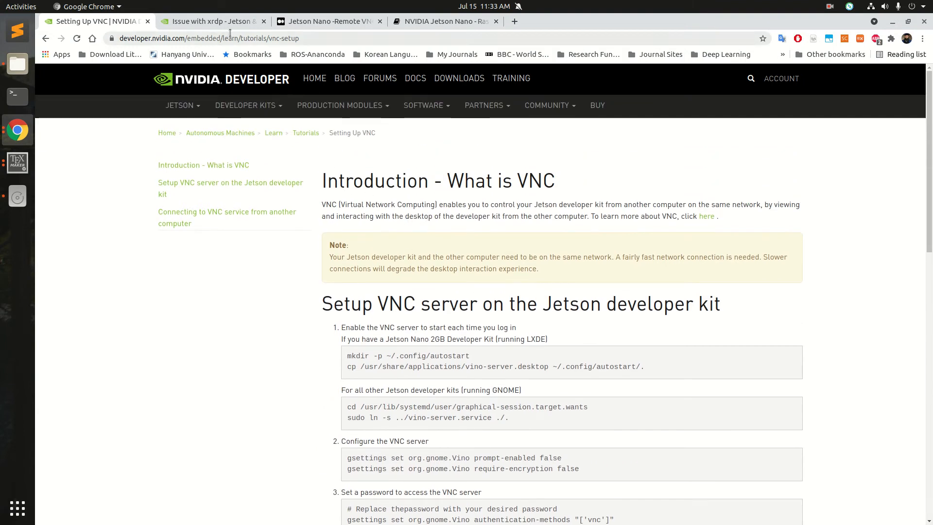
Highlight the Linux gvncviewer install and launch commands in NVIDIA's VNC guide.
left_click(209, 38)
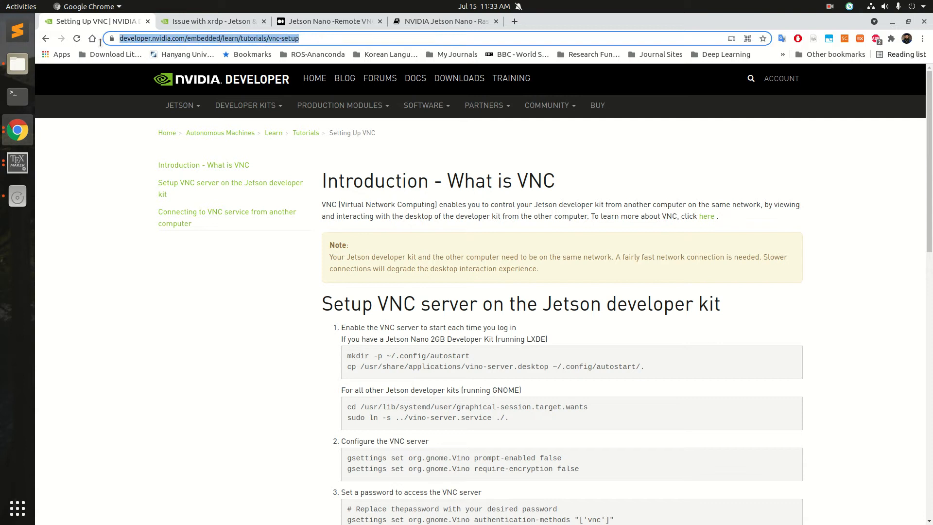
mouse_move(310, 184)
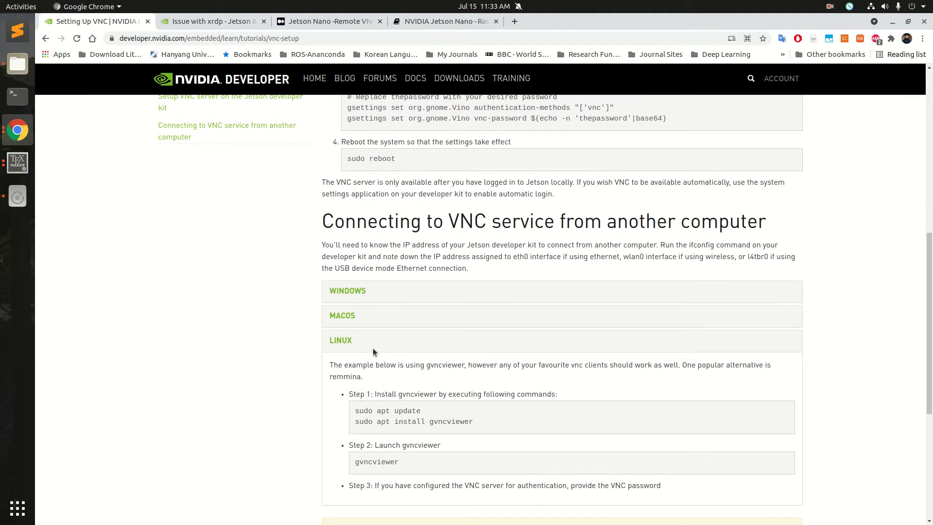
mouse_move(358, 414)
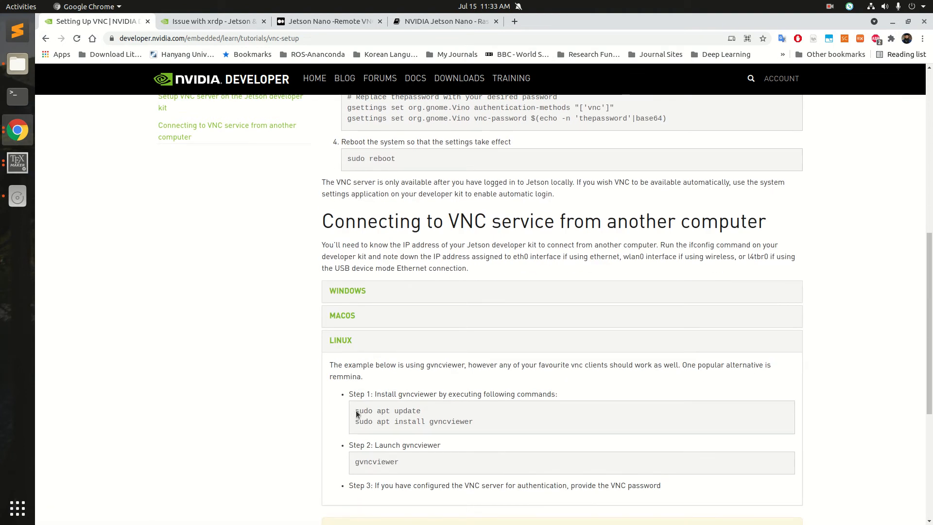
left_click_drag(356, 411, 473, 421)
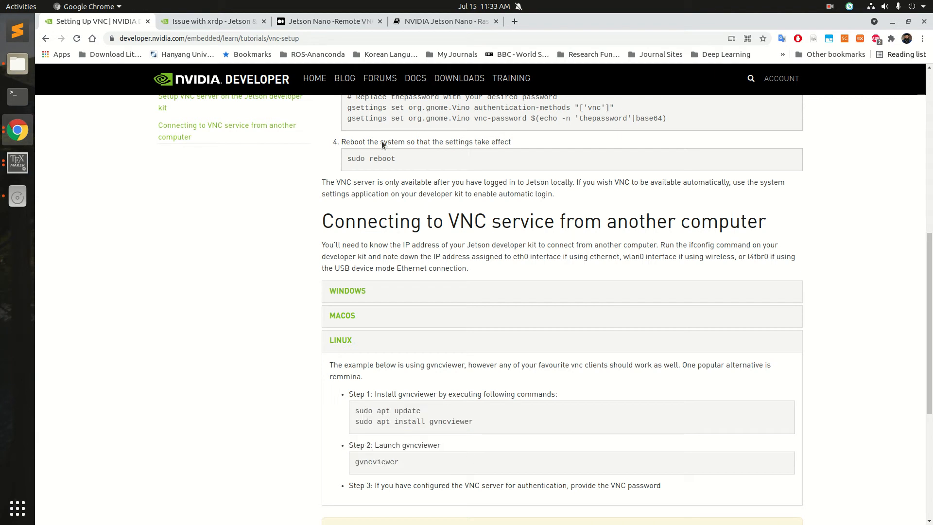
left_click_drag(355, 411, 473, 422)
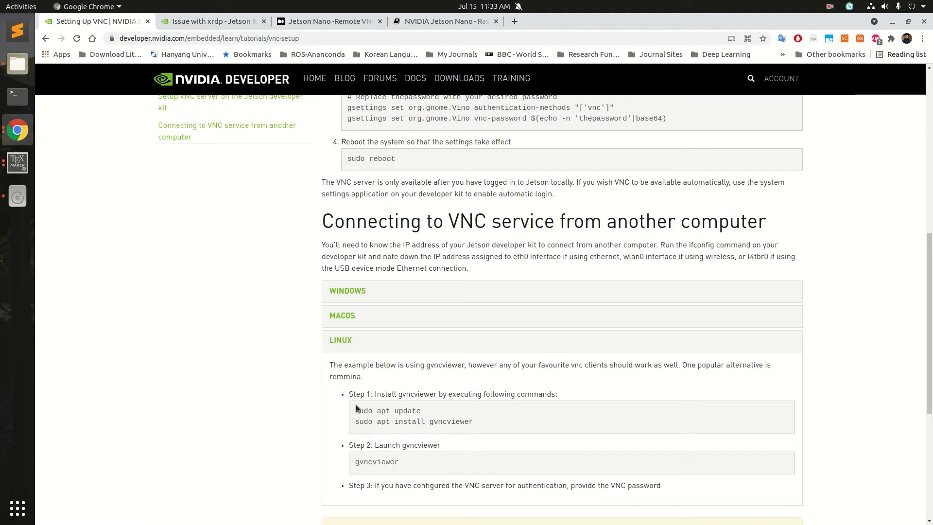
left_click_drag(356, 411, 399, 461)
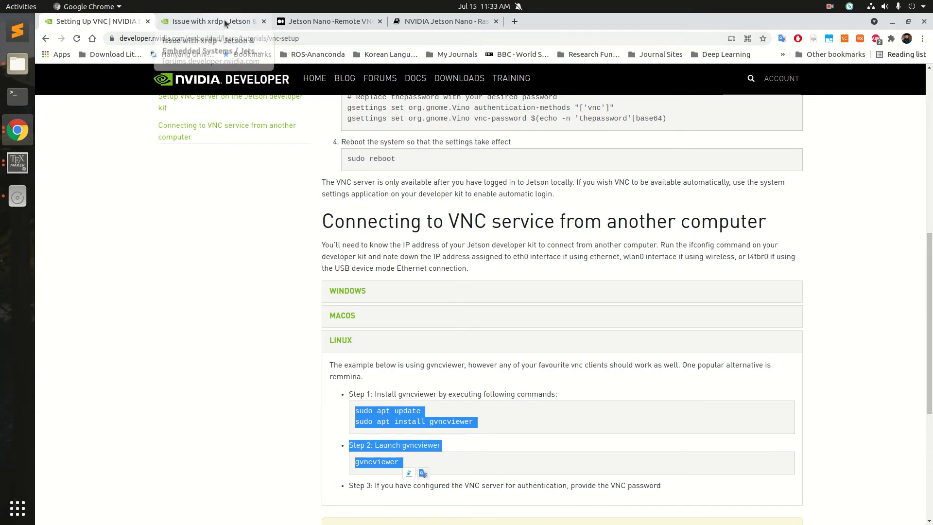
Glance at the 'Issue with xrdp' thread, then switch to the Jetson Nano remote VNC article.
left_click(212, 21)
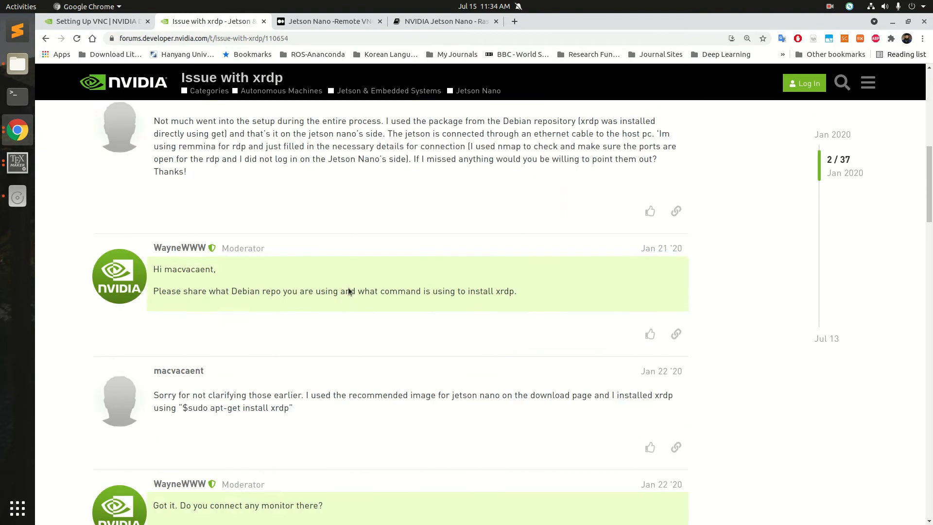
left_click(327, 20)
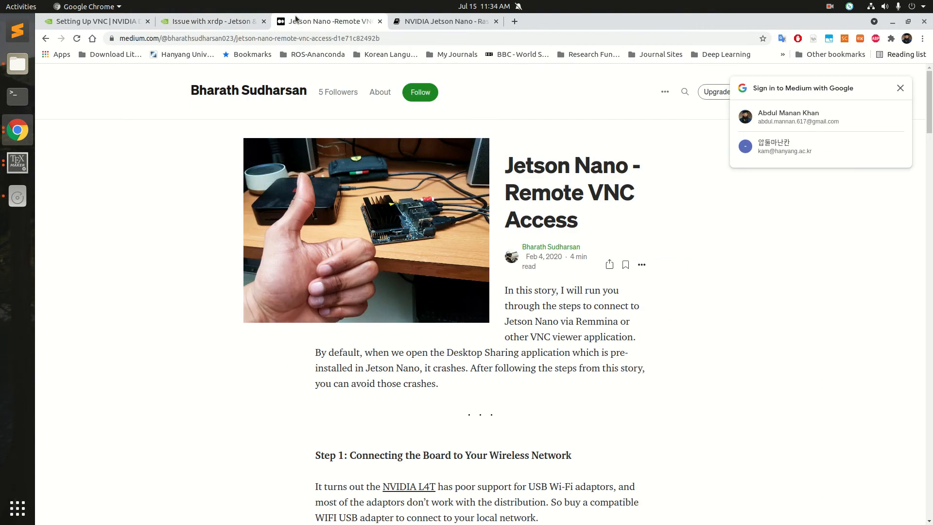
Read down the Medium article to its Remmina connection step, checking NVIDIA's GNOME commands along the way.
scroll("down", 3)
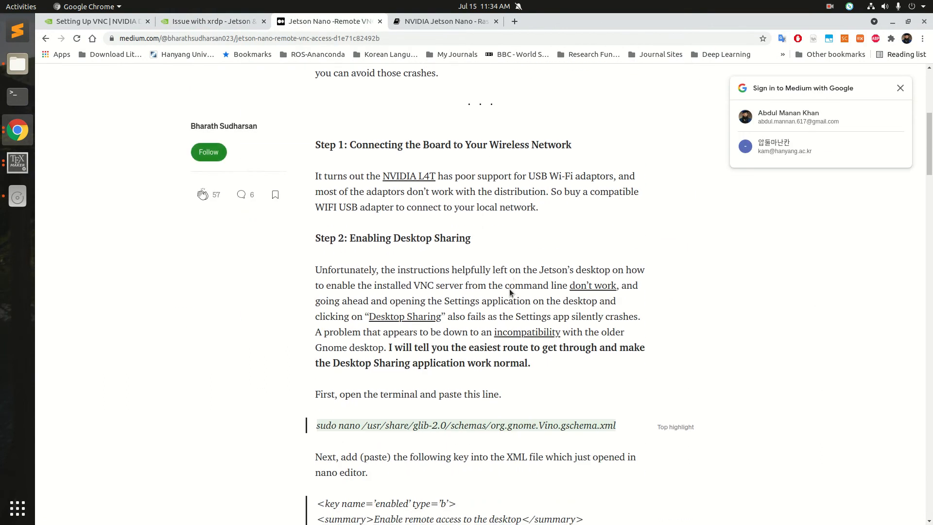
scroll("down", 3)
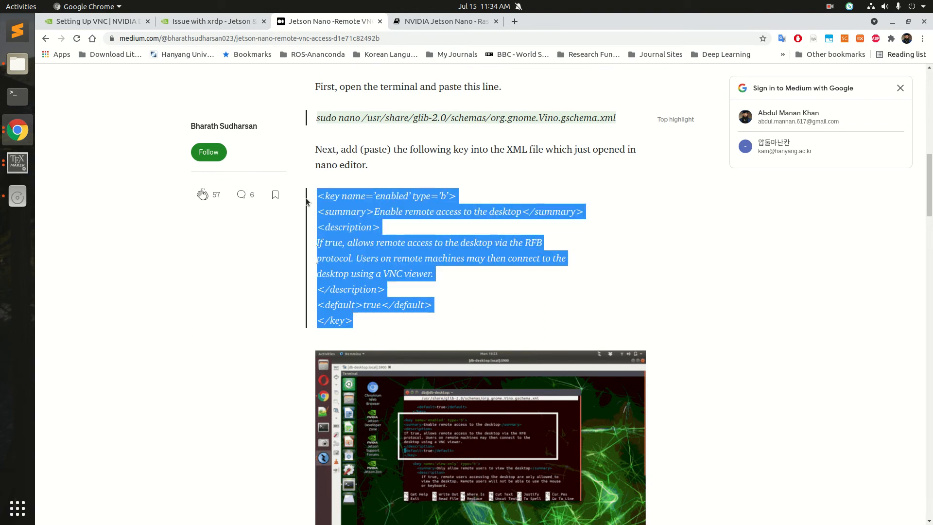
scroll("down", 3)
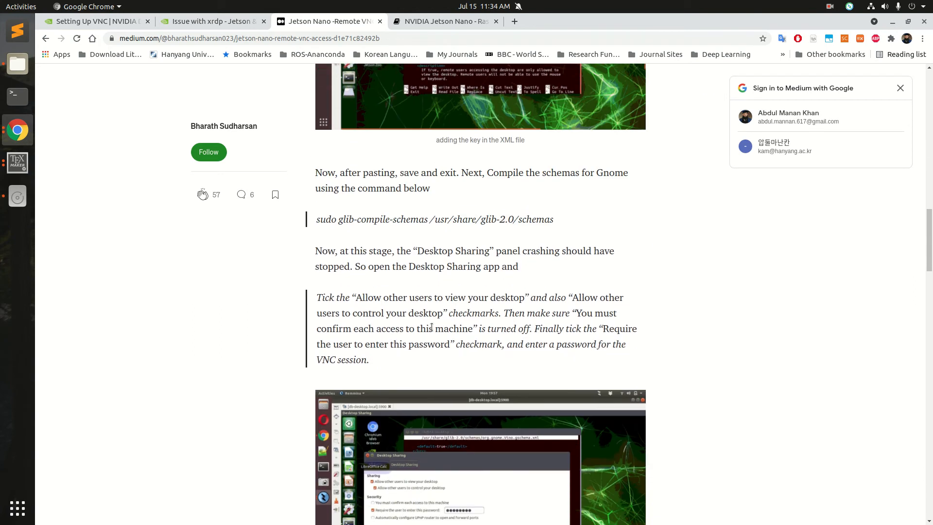
scroll("down", 3)
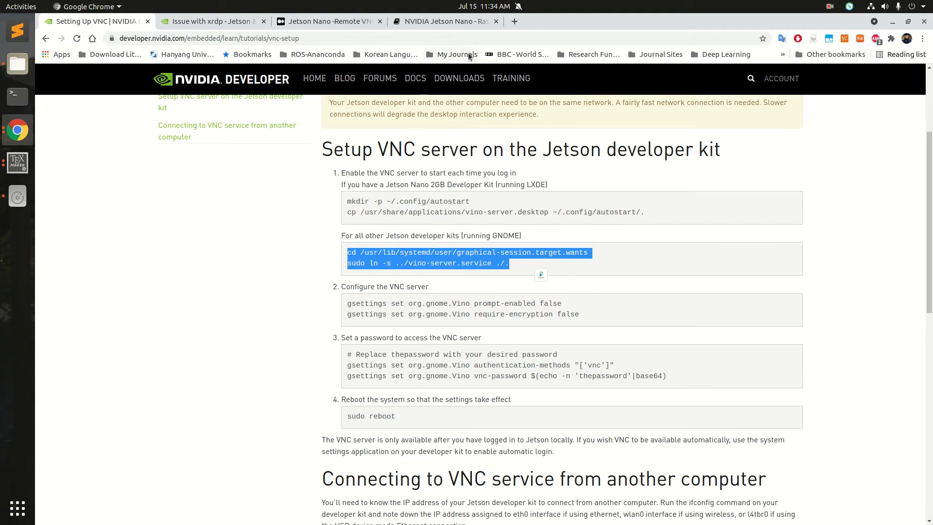
left_click(327, 21)
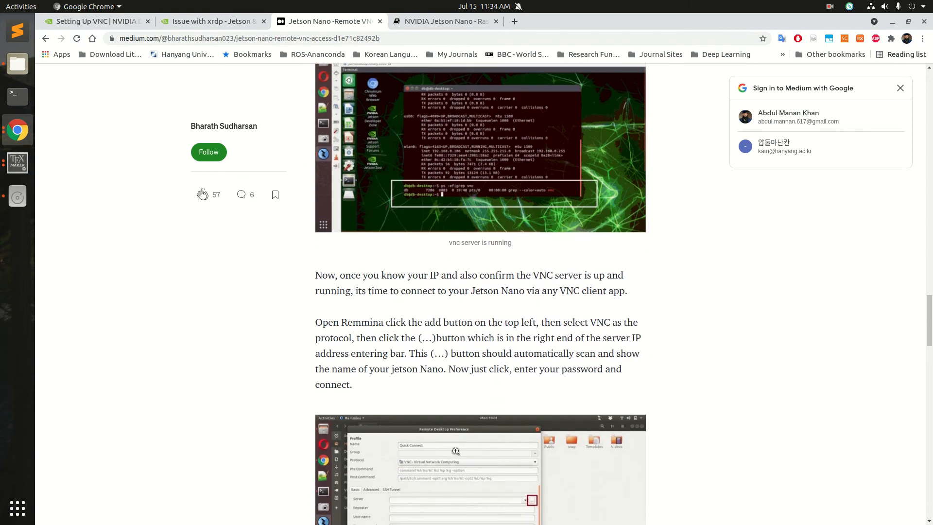
Scroll to the article's Remmina section before starting a new Remmina connection profile.
scroll("down", 3)
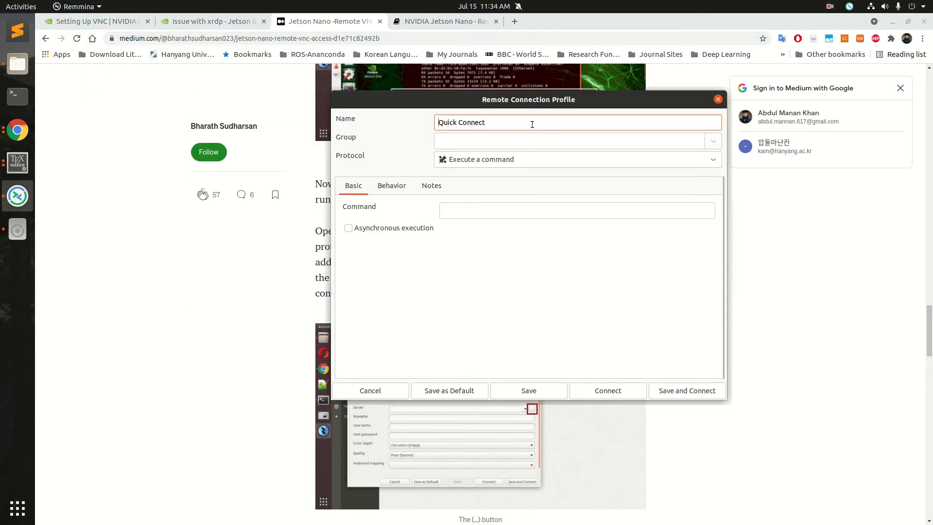
Name the new profile Jetson_Nano and bring up its protocol choices.
type("Jetson_Nano")
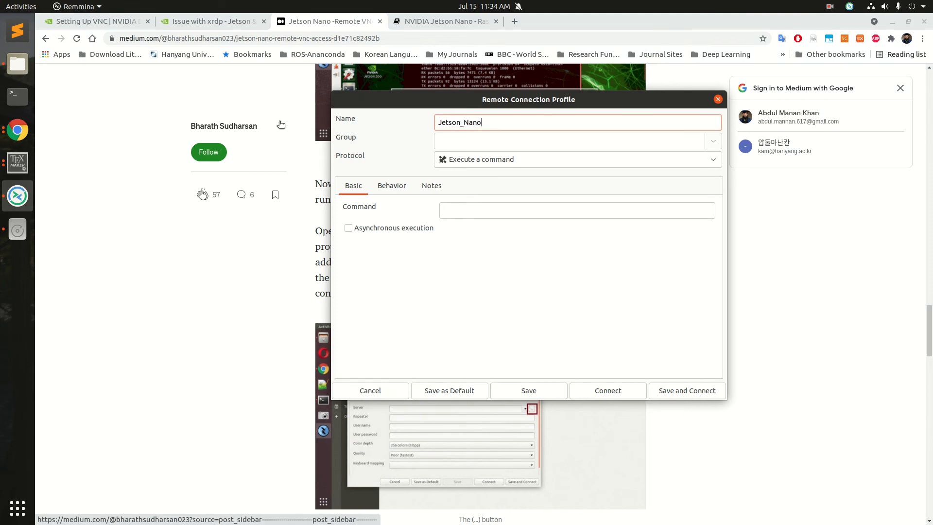
left_click(575, 159)
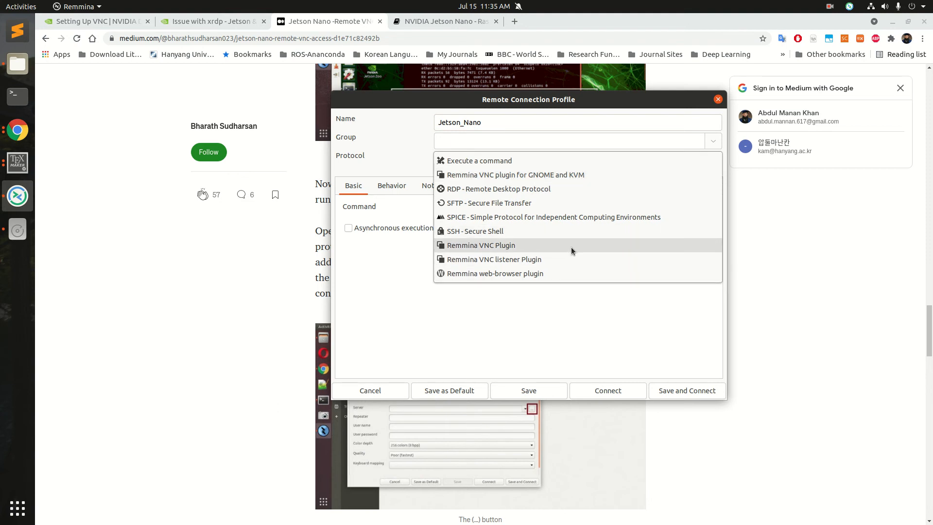
Set the protocol to Remmina VNC Plugin with server 192.168.1.14.
left_click(481, 245)
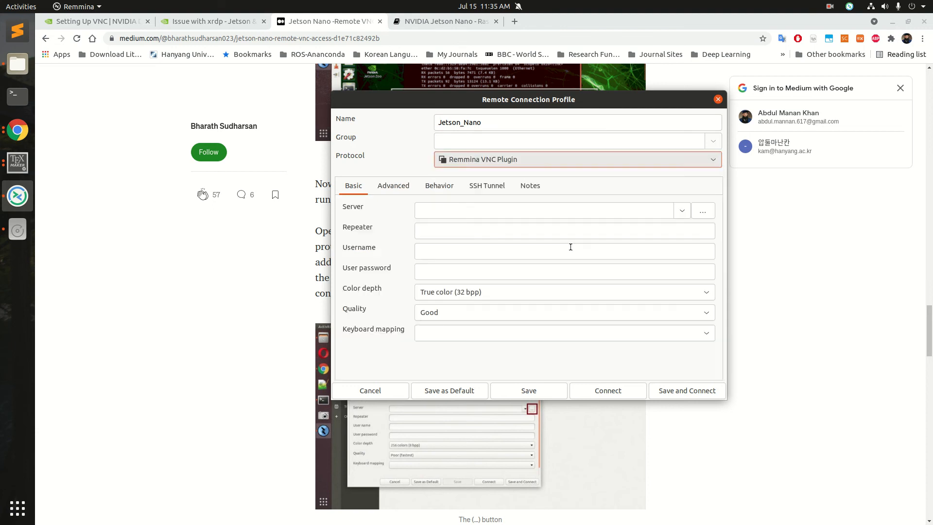
left_click(542, 210)
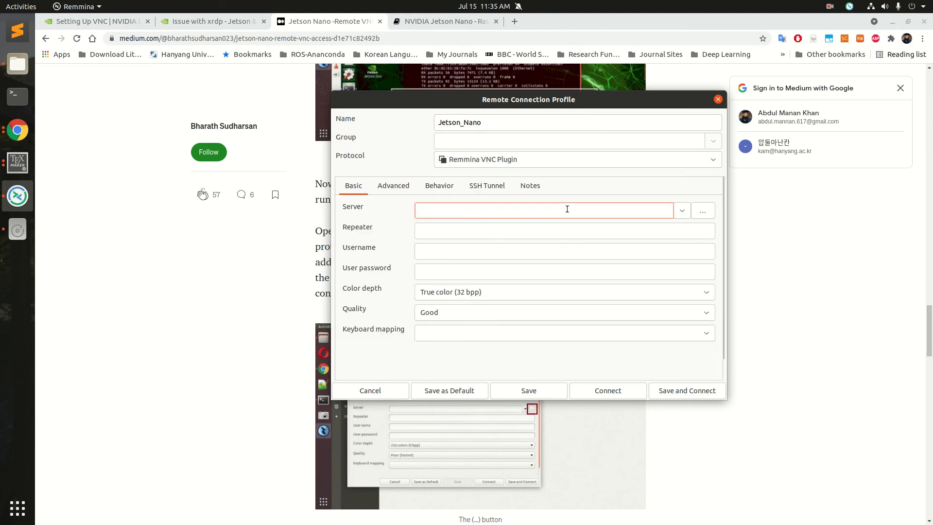
left_click(541, 210)
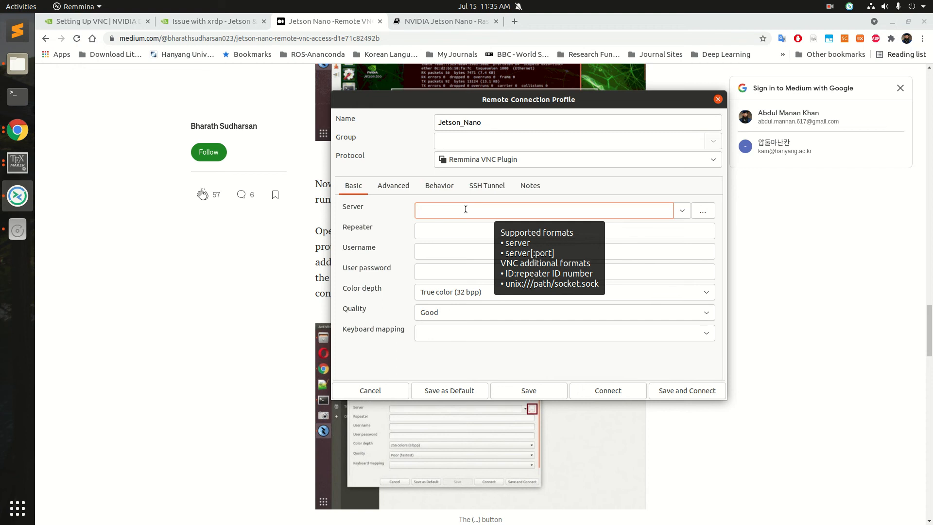
type("192.")
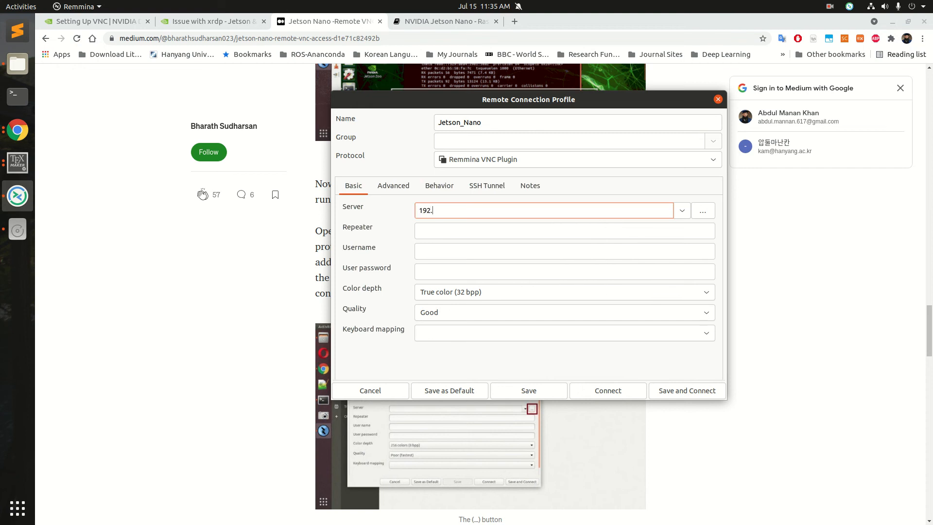
type("168.1.14")
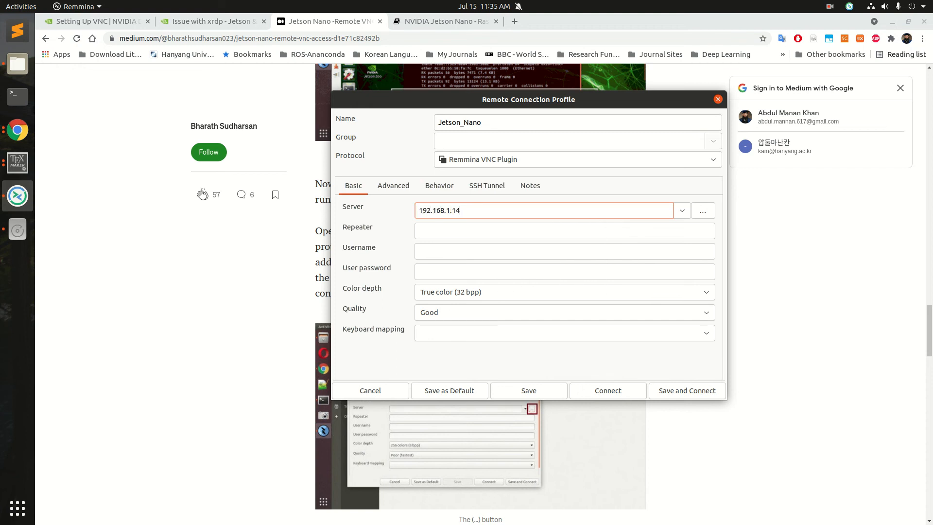
left_click(564, 251)
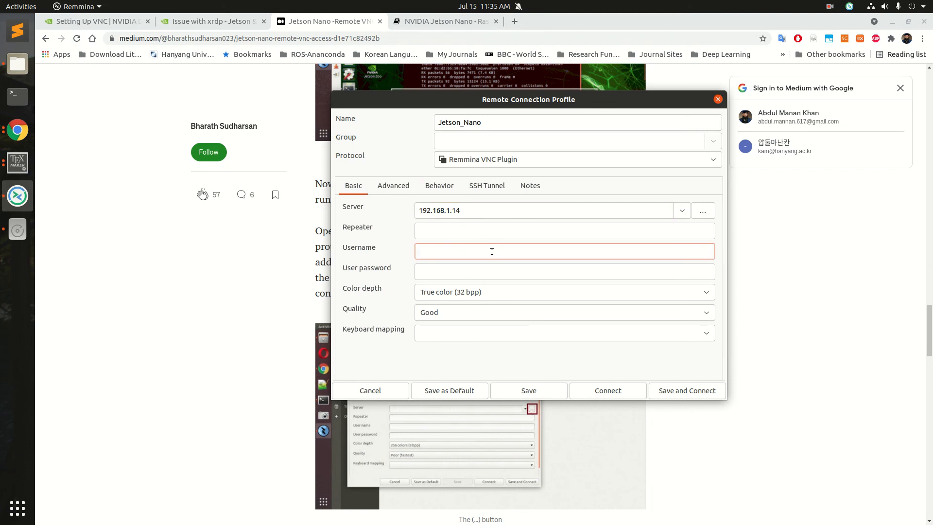
left_click(491, 252)
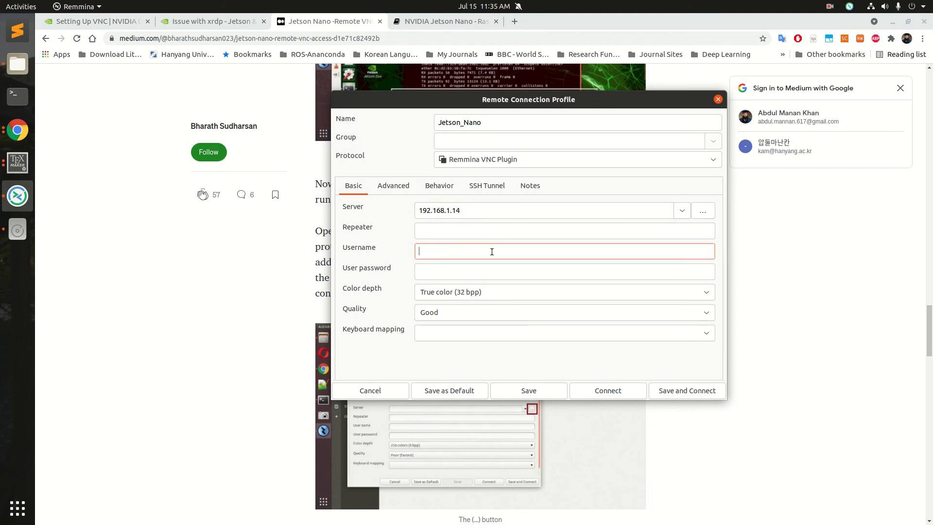
type("mannan-")
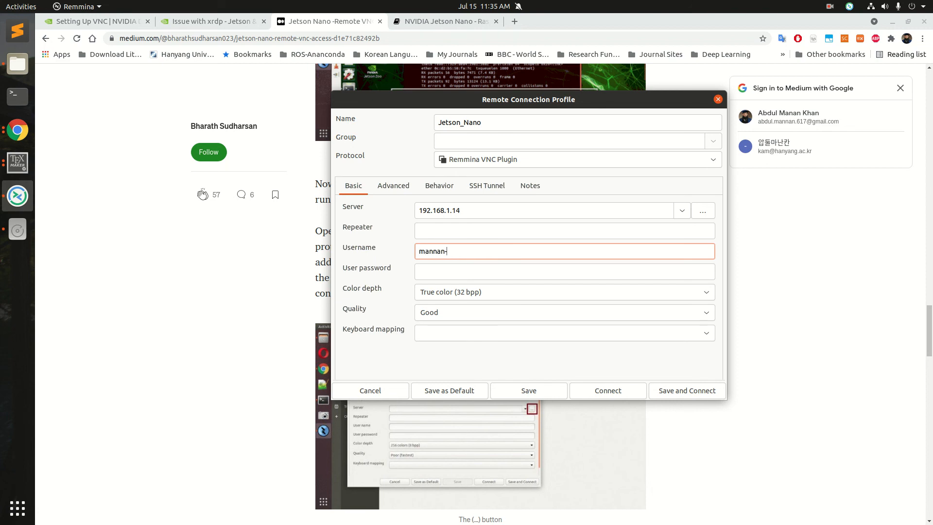
type("jetson")
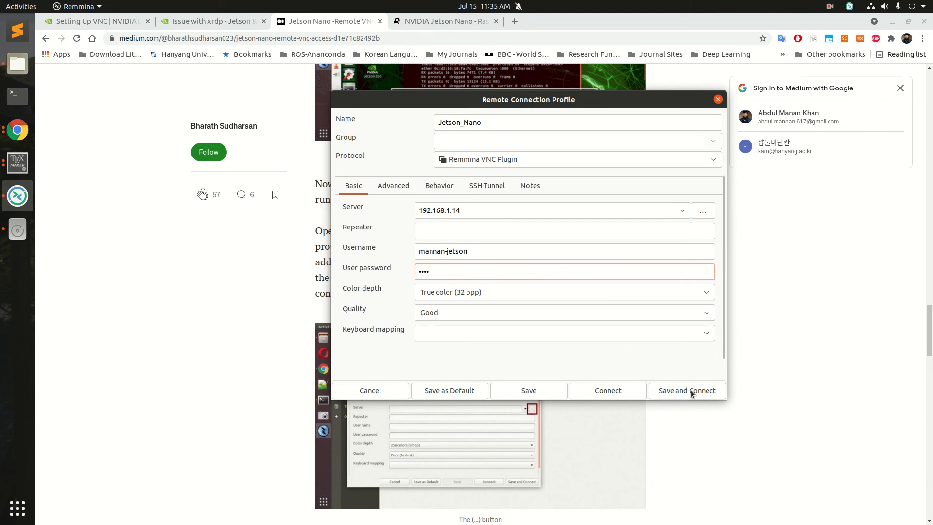
Save and connect to the Jetson Nano desktop, then launch its browser from the launcher.
left_click(686, 391)
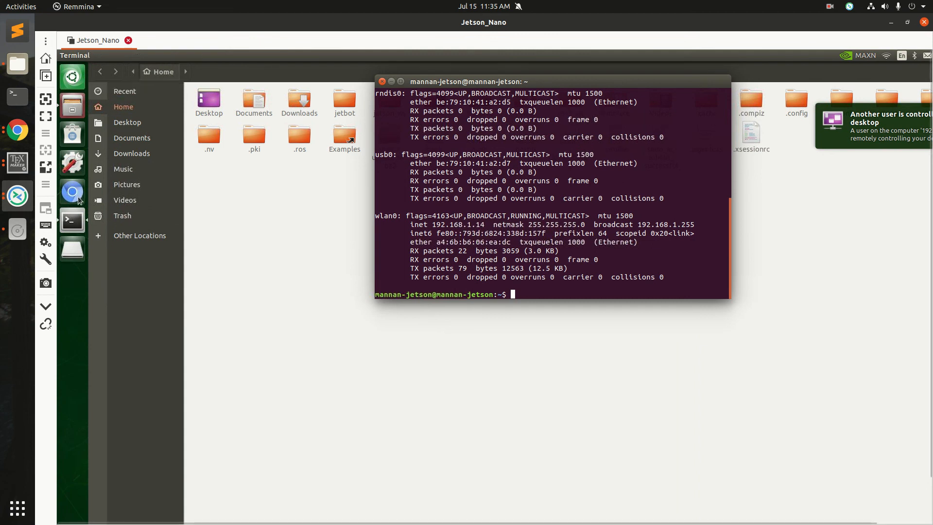
left_click(73, 190)
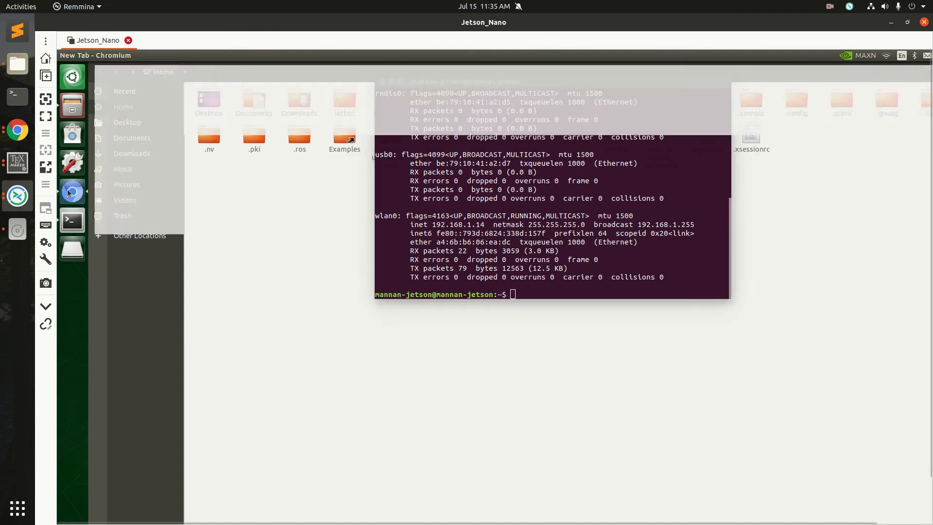